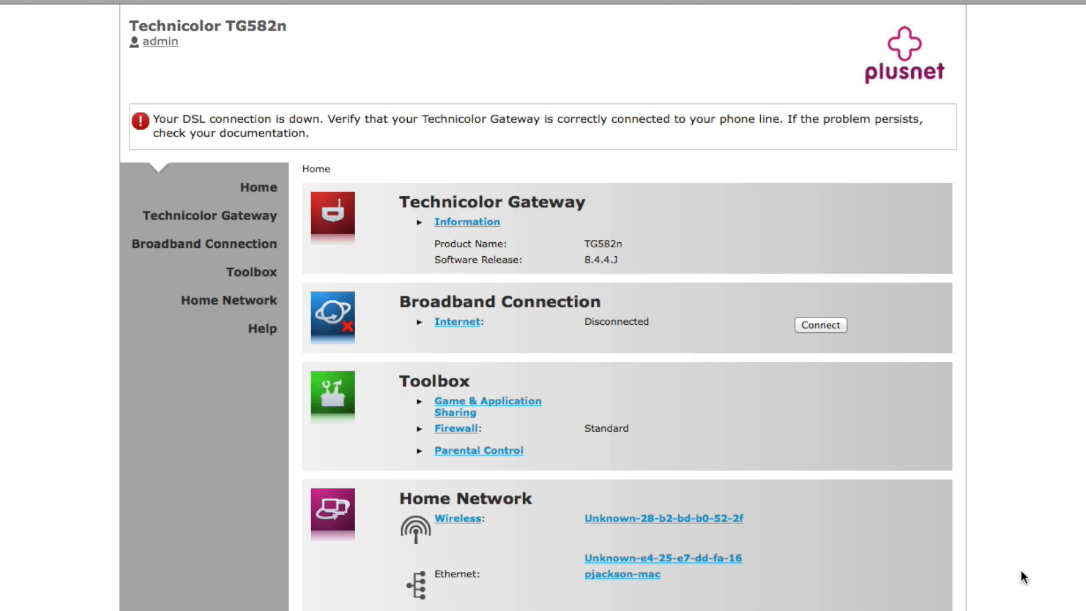
mouse_move(654, 513)
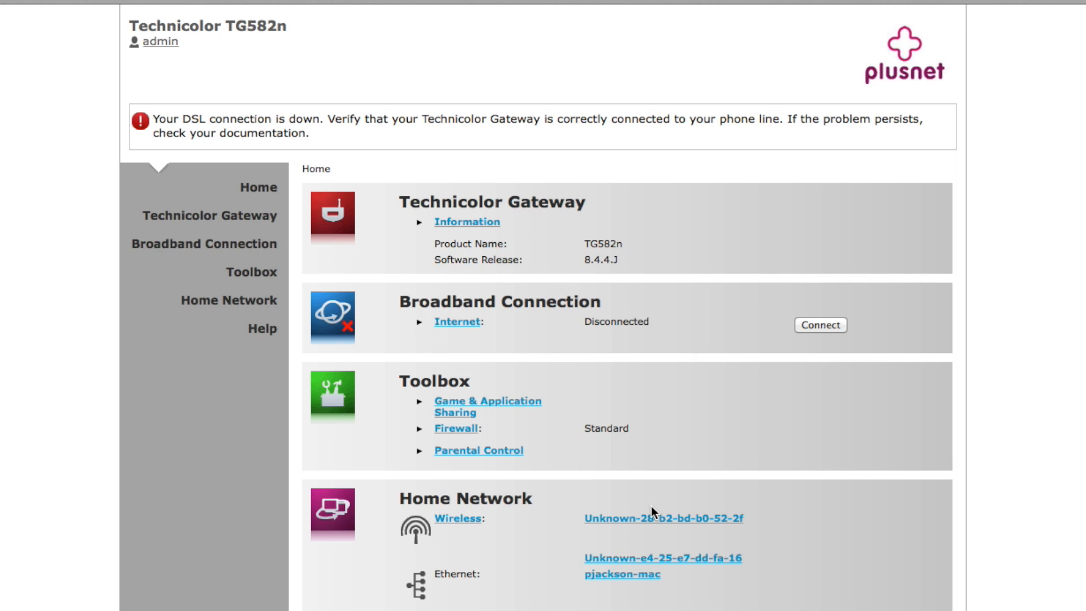
Open the PlusnetWireless5E3DBF access point overview from the Home Network Wireless link
scroll(down, 3)
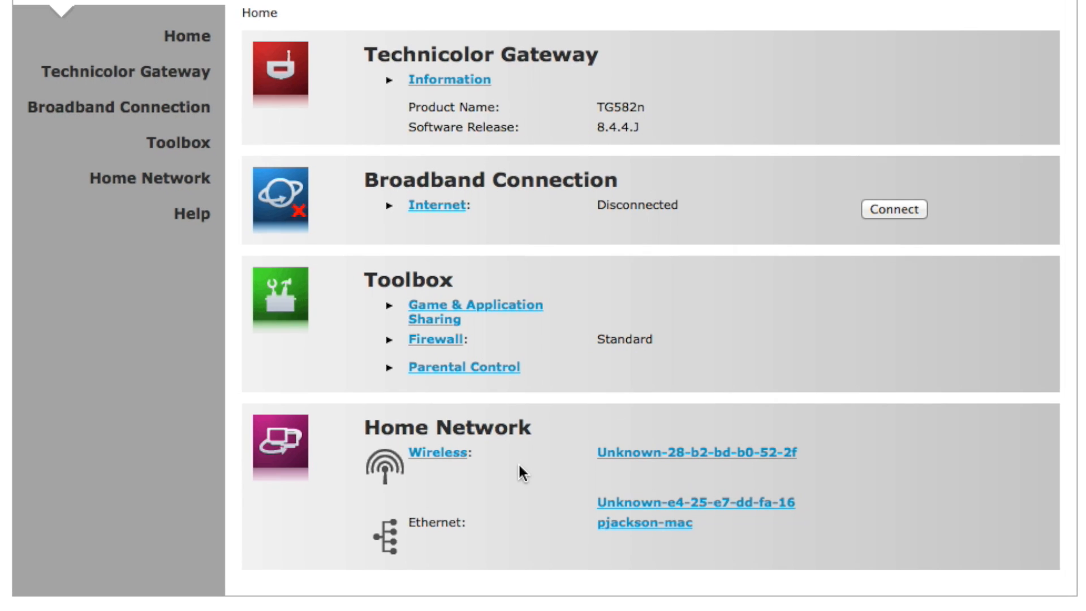
mouse_move(539, 434)
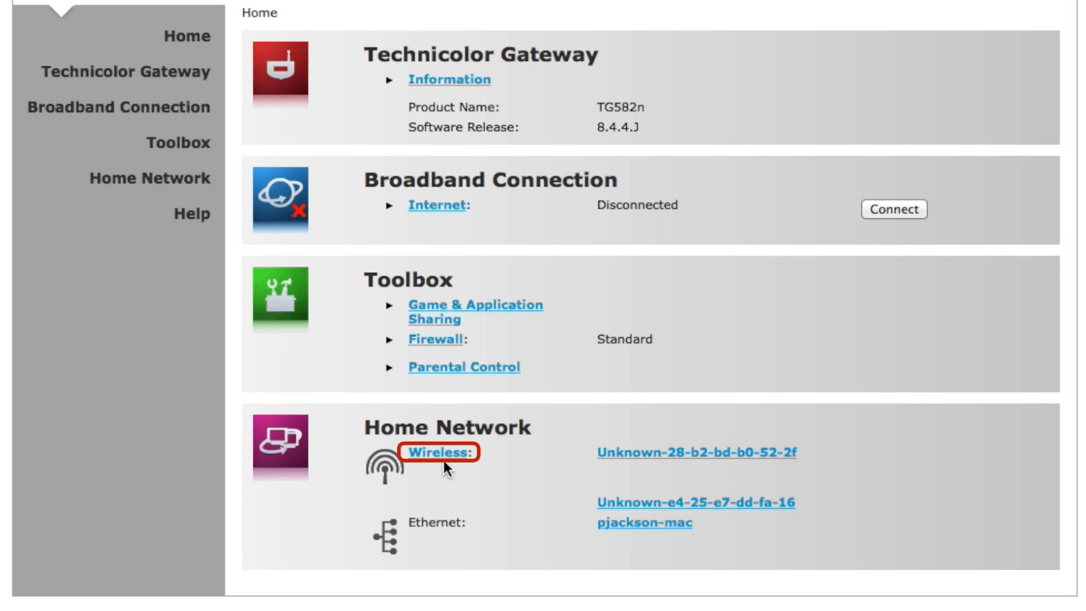
click(435, 451)
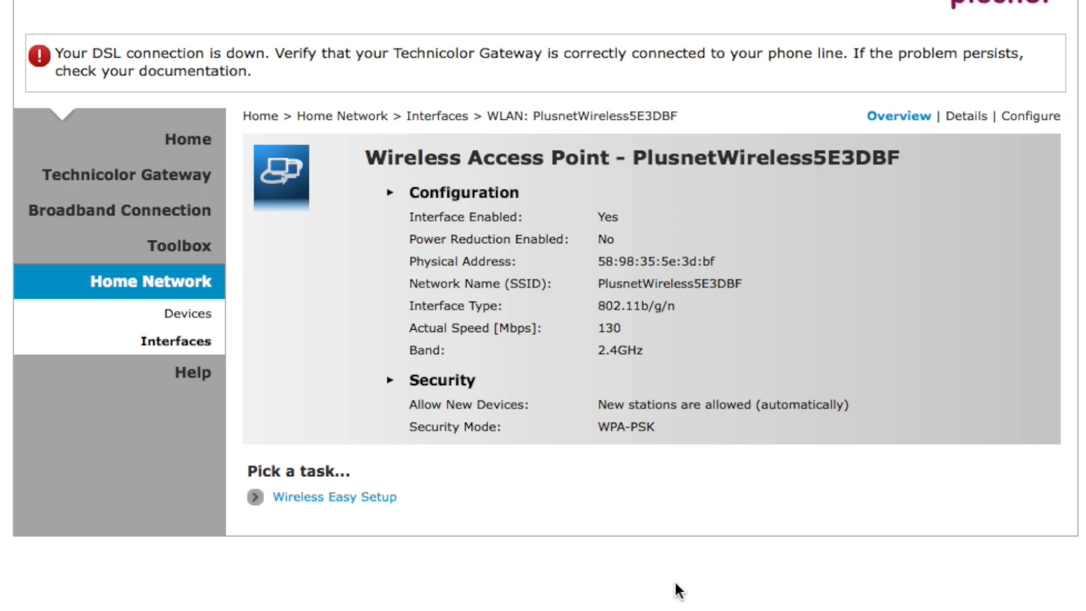
mouse_move(1030, 398)
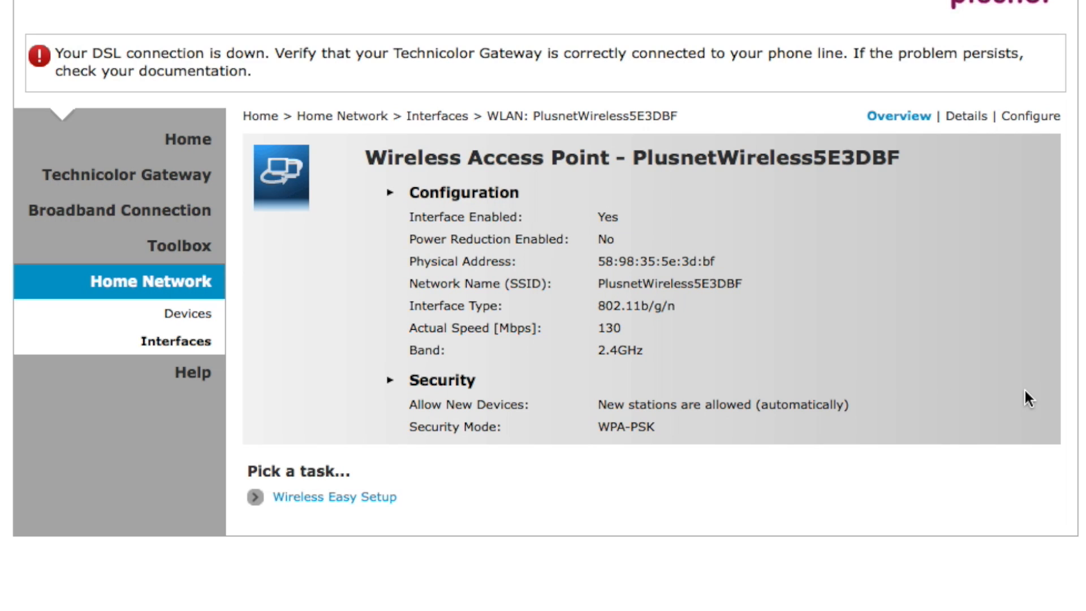
mouse_move(681, 185)
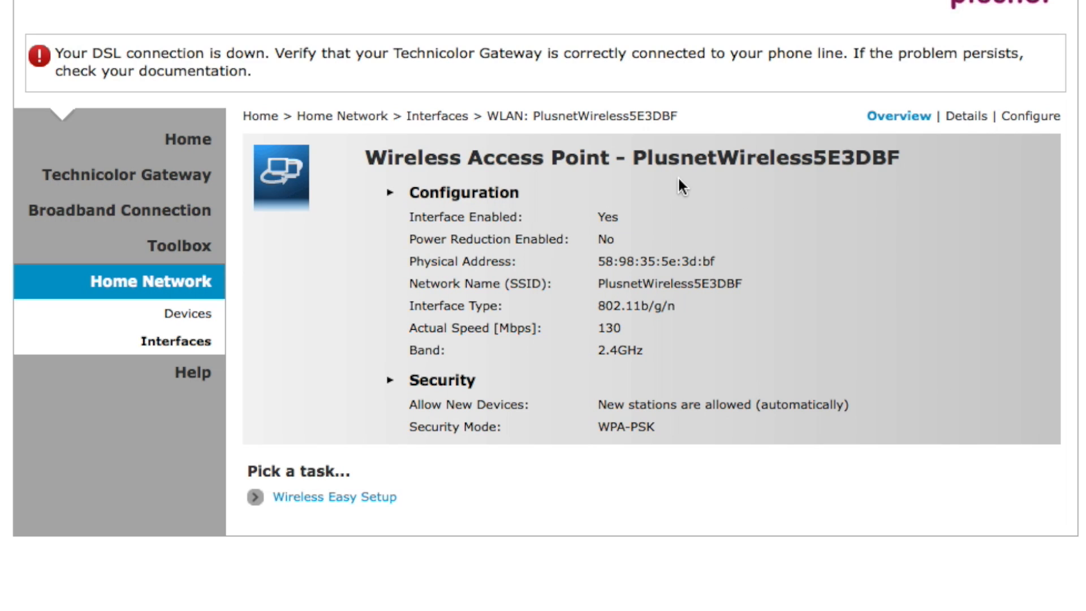
mouse_move(850, 271)
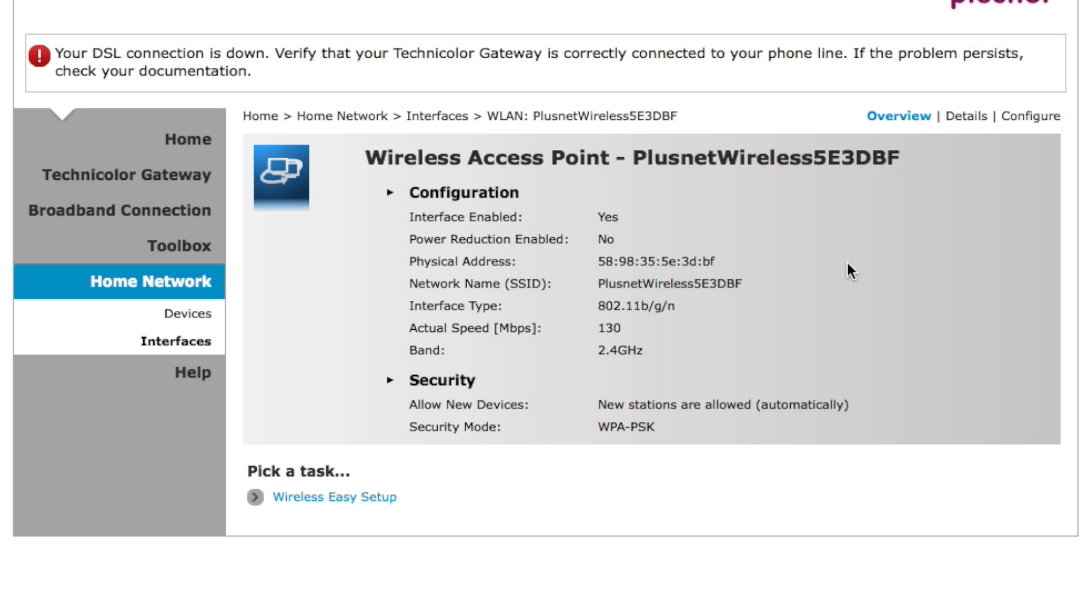
mouse_move(851, 262)
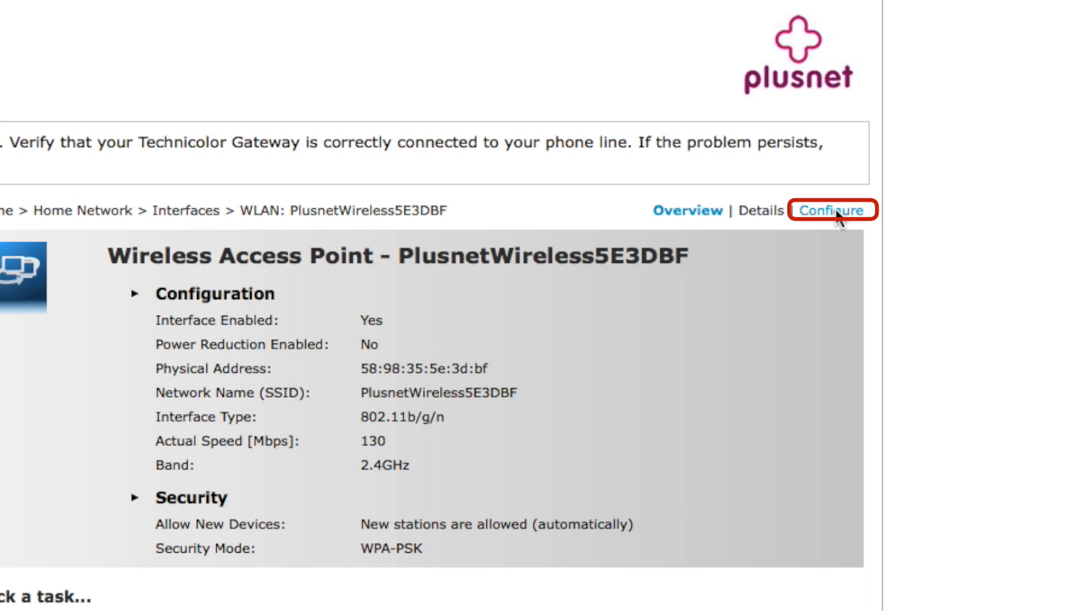
Open the Configure page and select the existing WPA-PSK encryption key
click(830, 210)
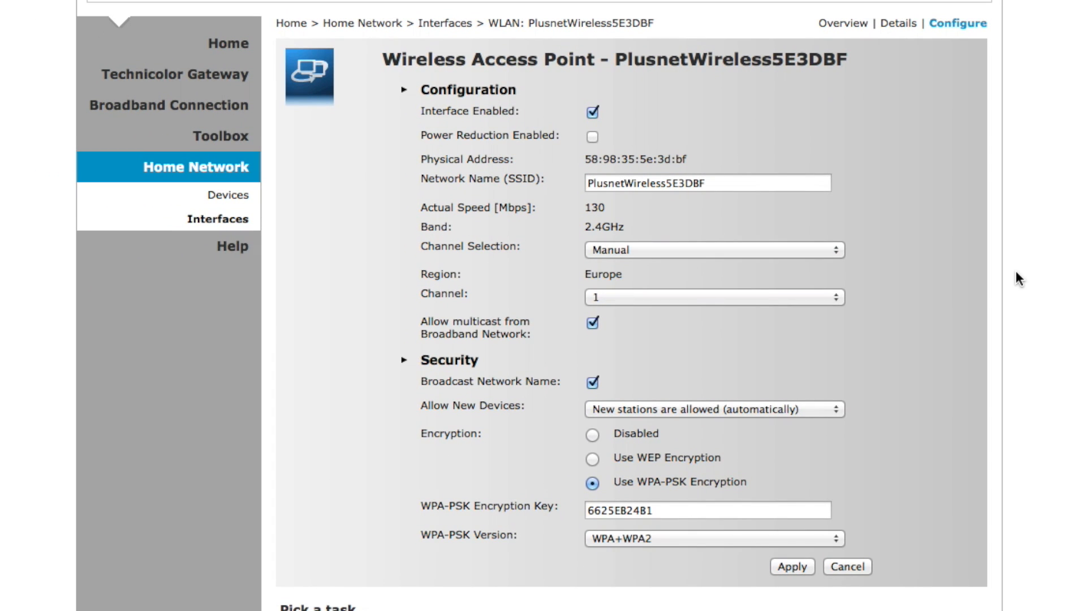
mouse_move(697, 530)
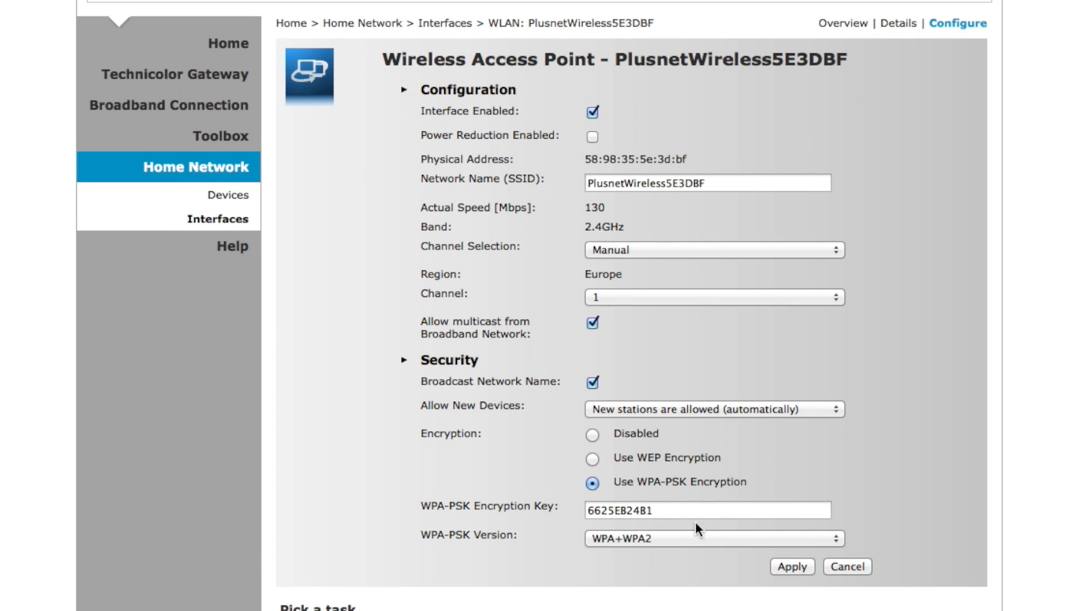
double_click(488, 506)
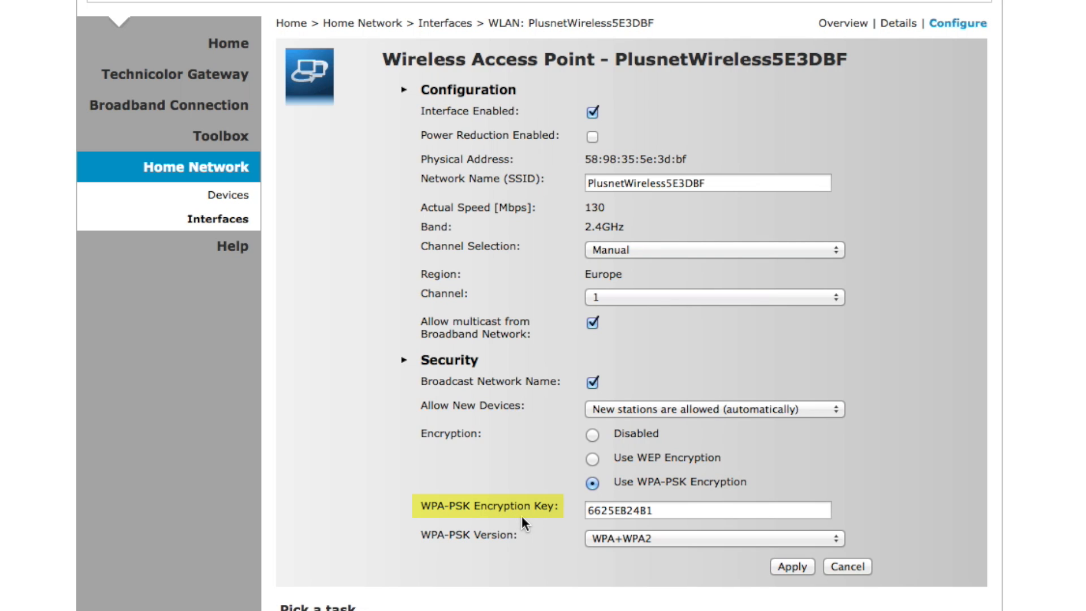
mouse_move(572, 527)
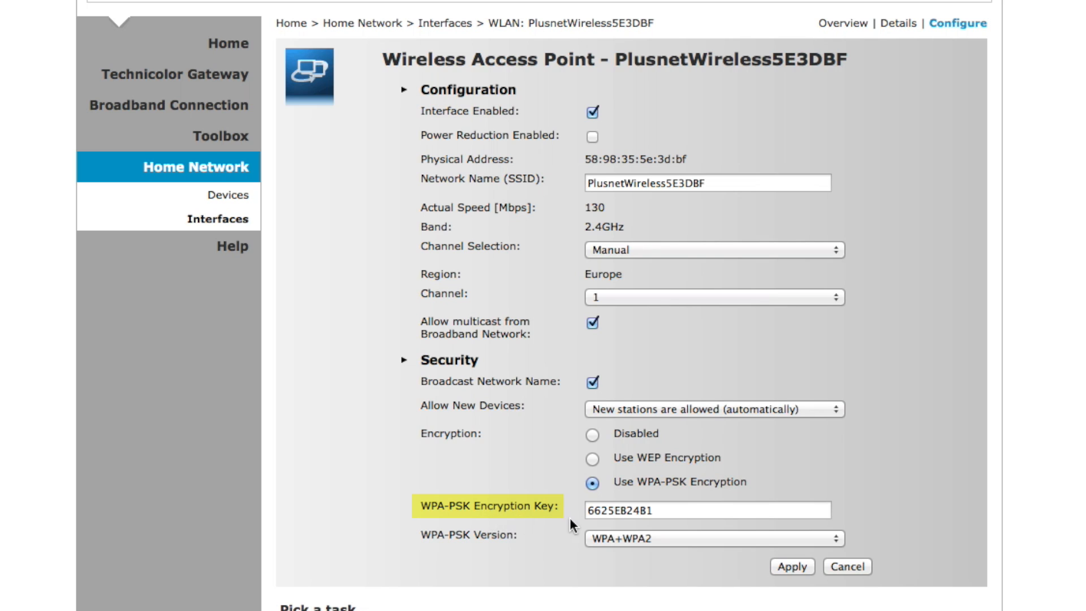
click(707, 510)
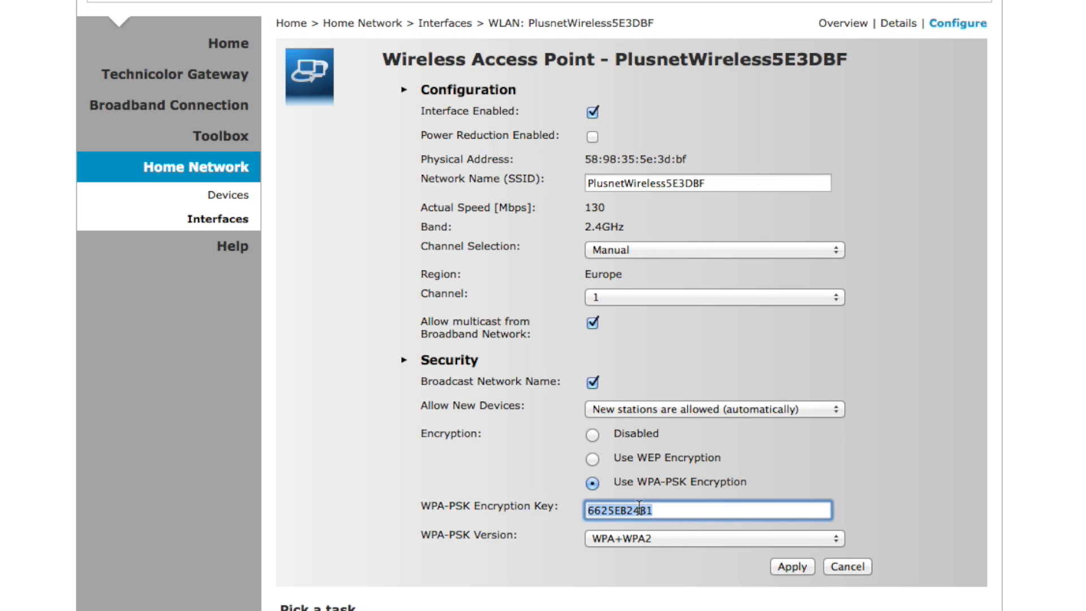
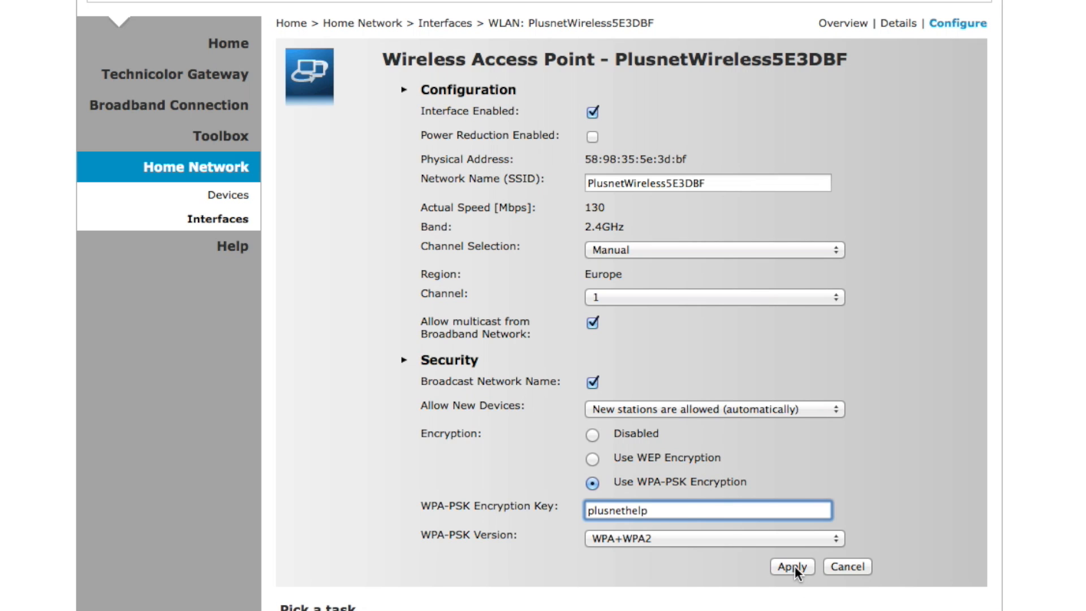
click(792, 565)
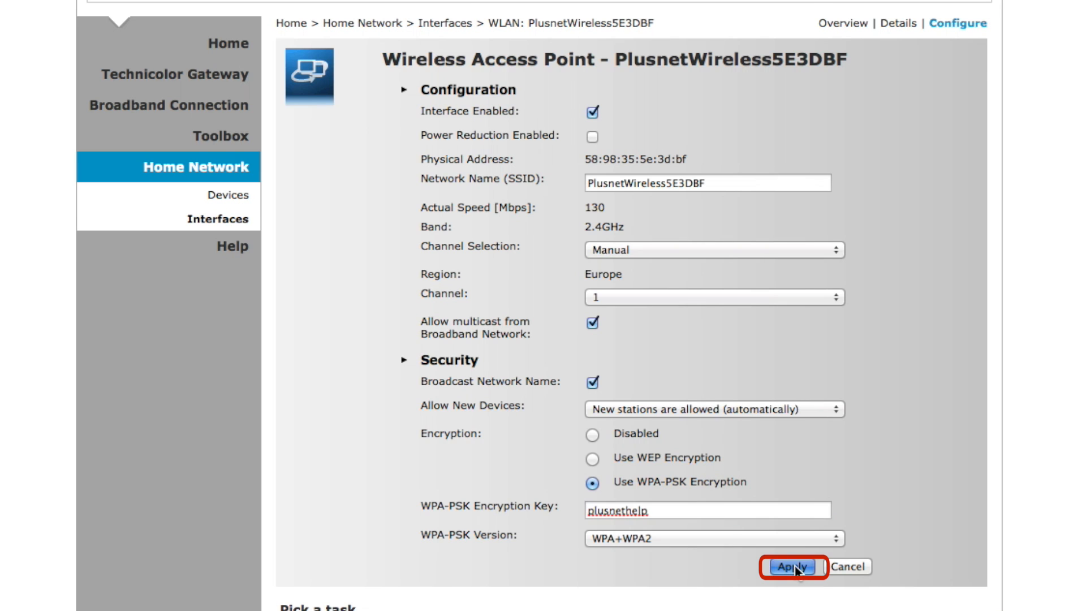
click(794, 566)
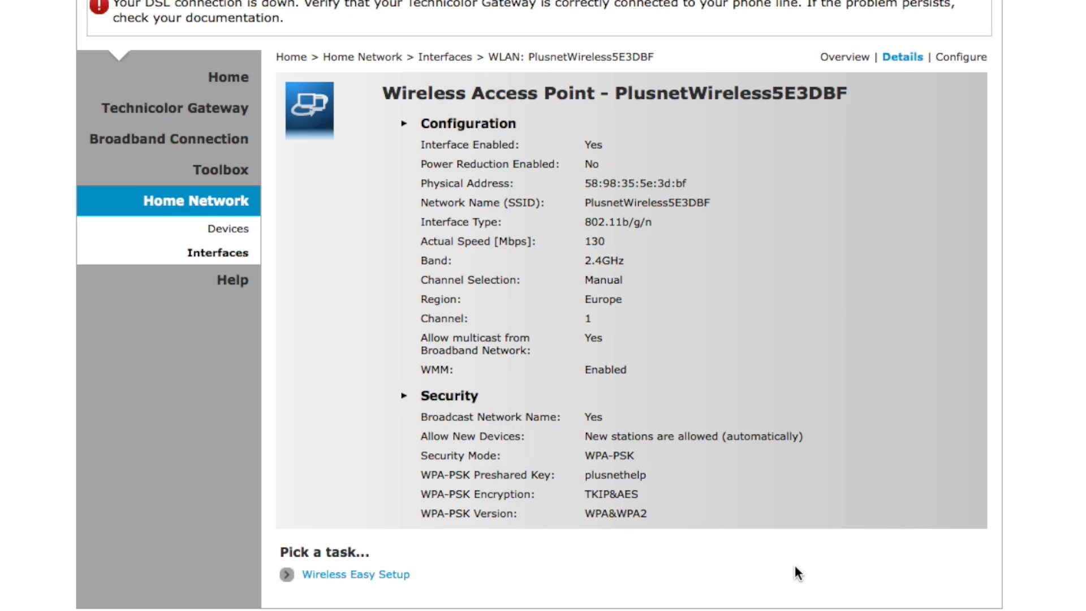
double_click(615, 475)
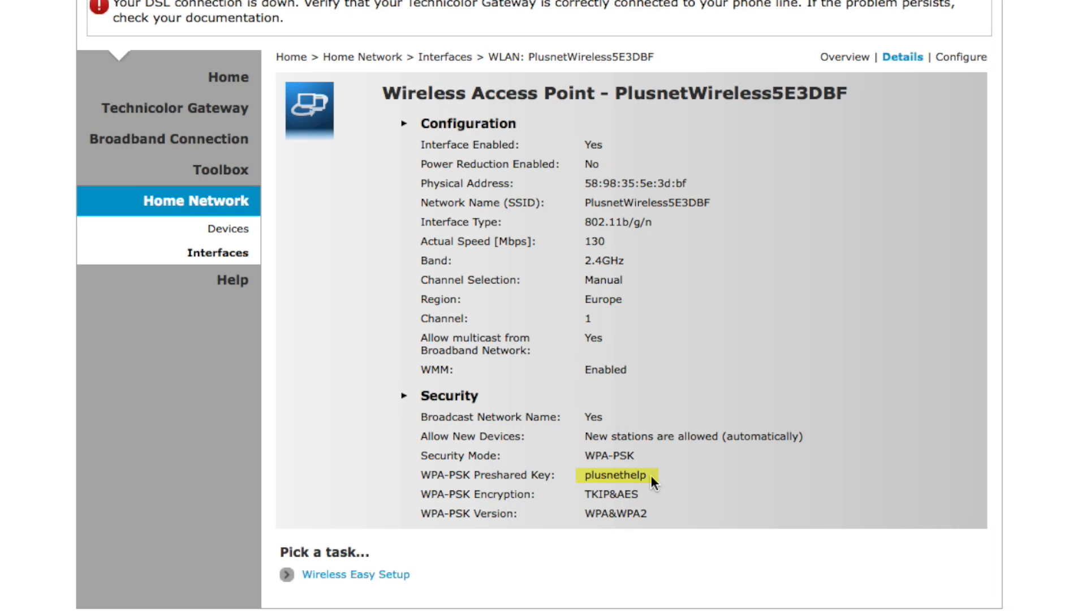
mouse_move(796, 556)
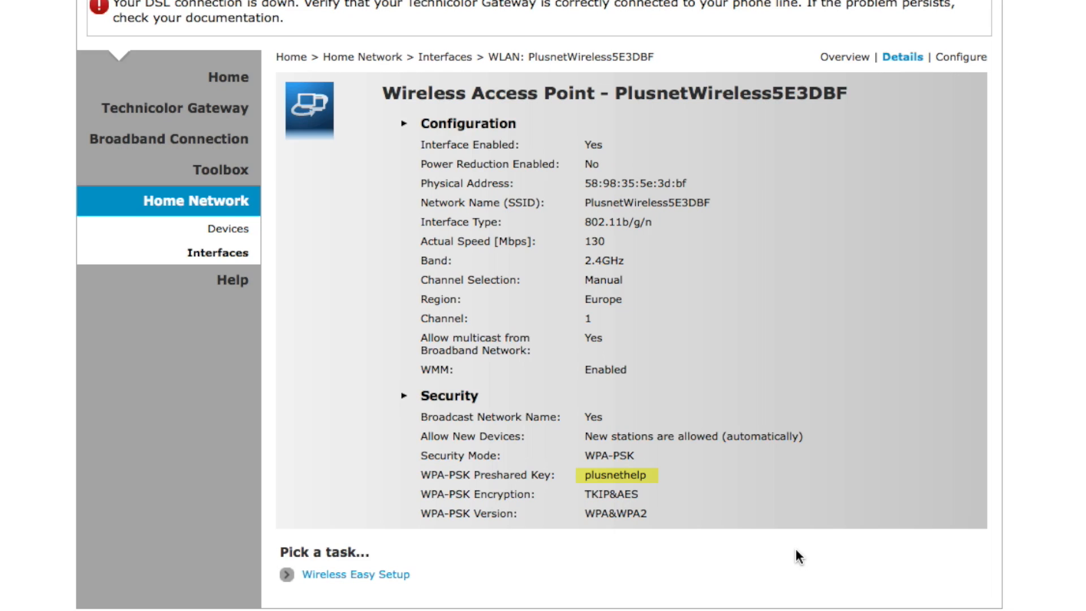